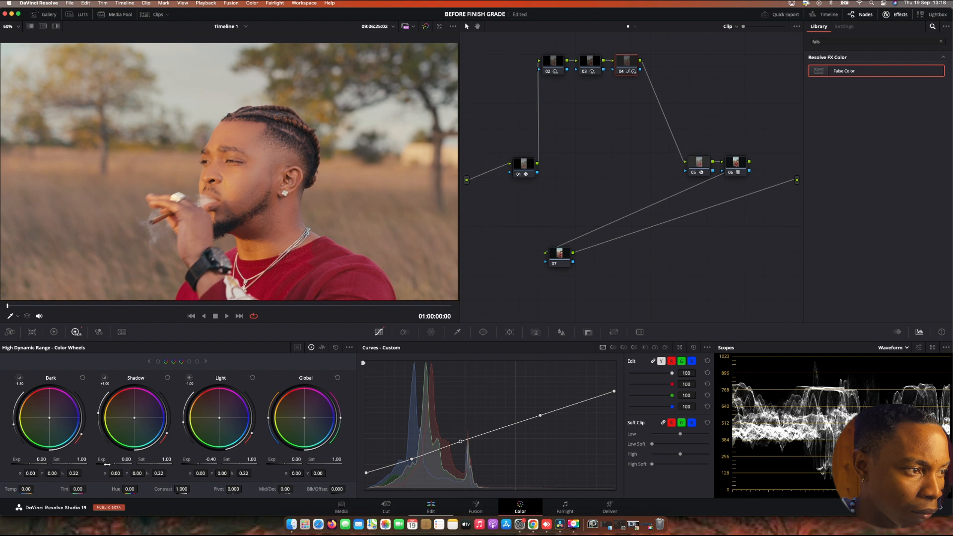
# Add the Dehancer Pro film emulation effect from the OpenFX Library to the node tree
pyautogui.click(559, 253)
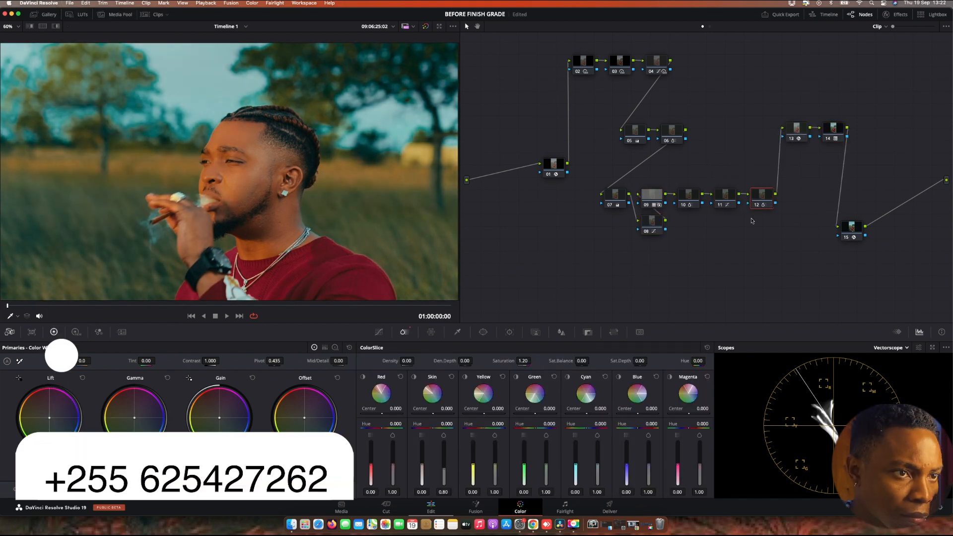
pyautogui.click(900, 13)
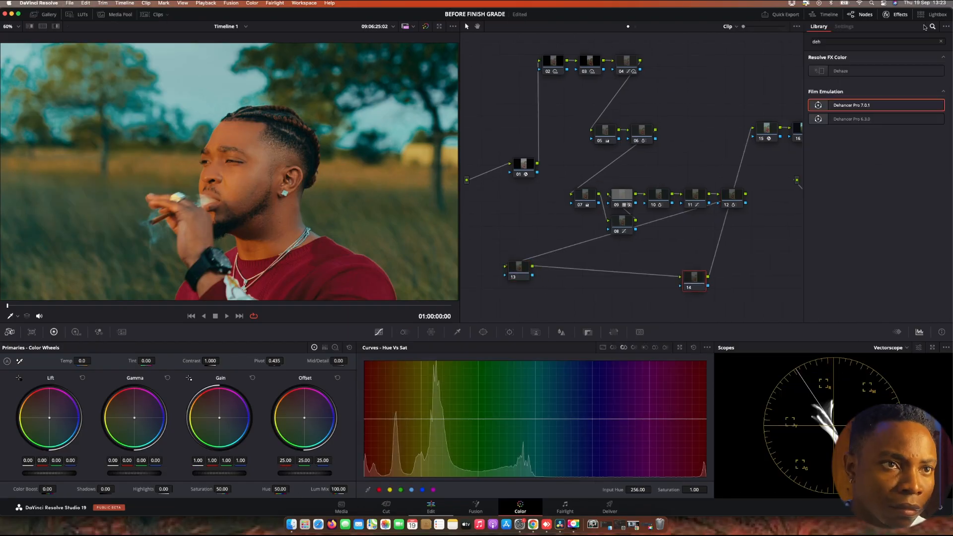
pyautogui.click(843, 26)
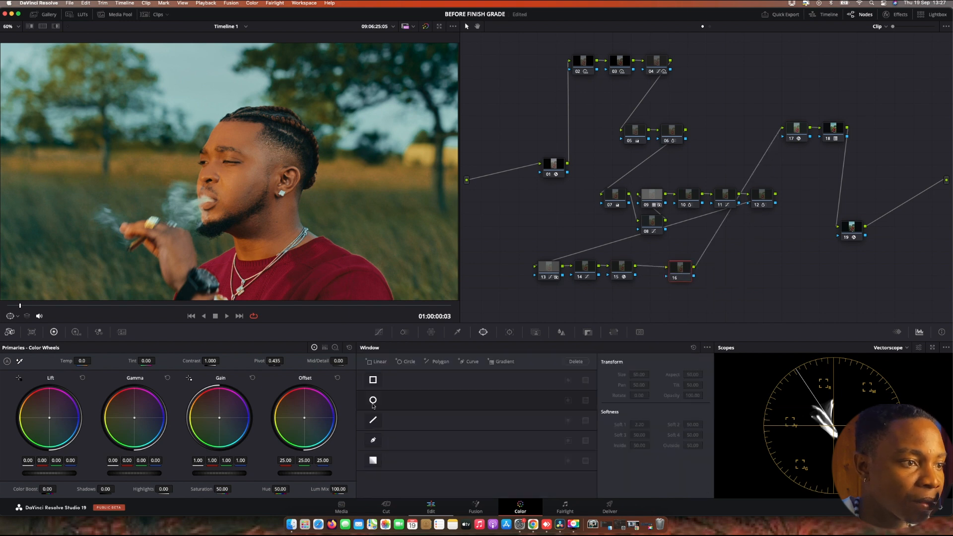
# Enable a Circle window on node 16 and reshape it into a soft oval around the face
pyautogui.click(373, 400)
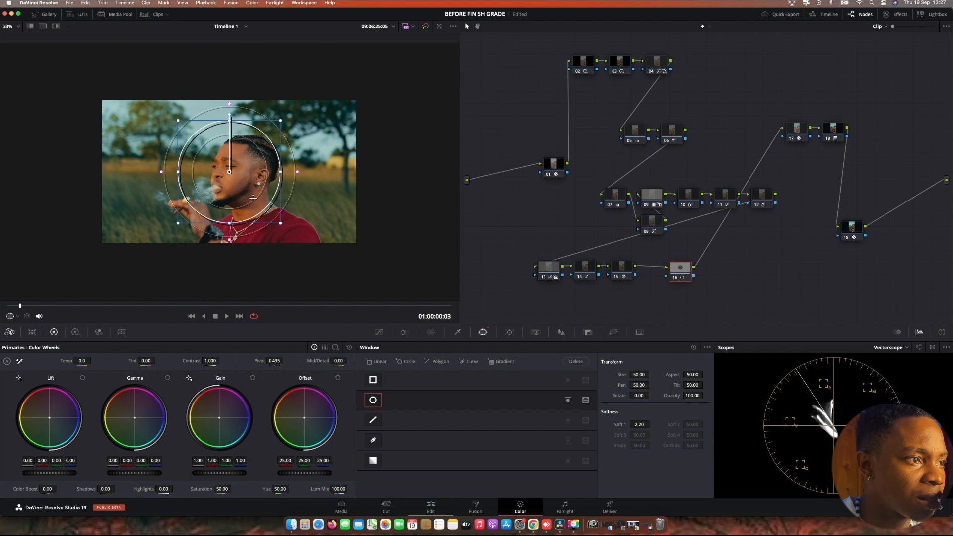
pyautogui.moveTo(229, 172); pyautogui.dragTo(261, 189)
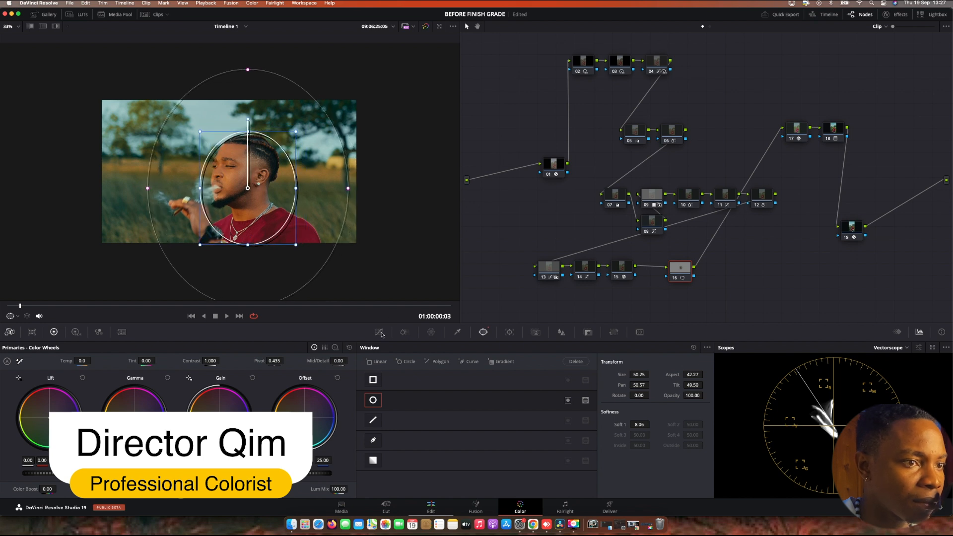
pyautogui.click(380, 332)
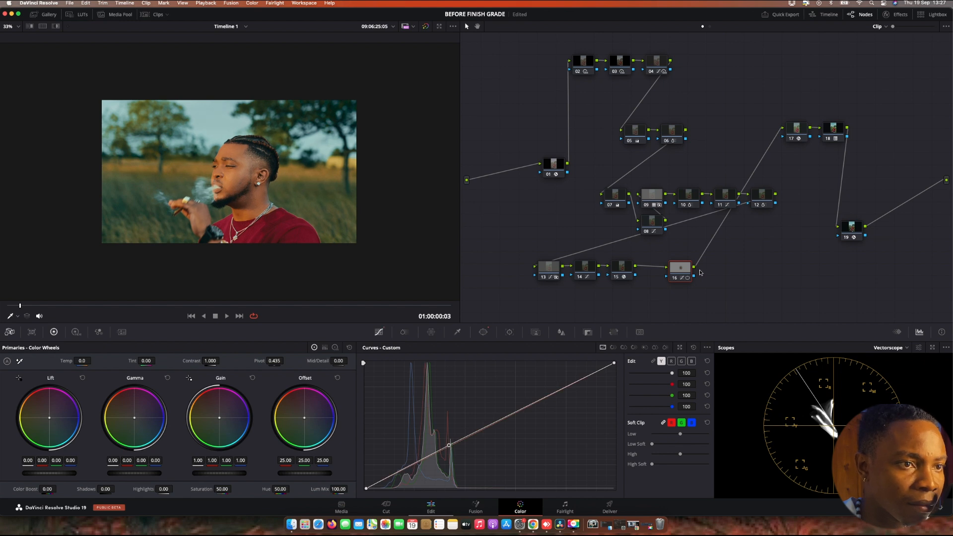
# Add serial node 17 after node 16 and show node 18's Color Space Transform settings
pyautogui.rightClick(682, 267)
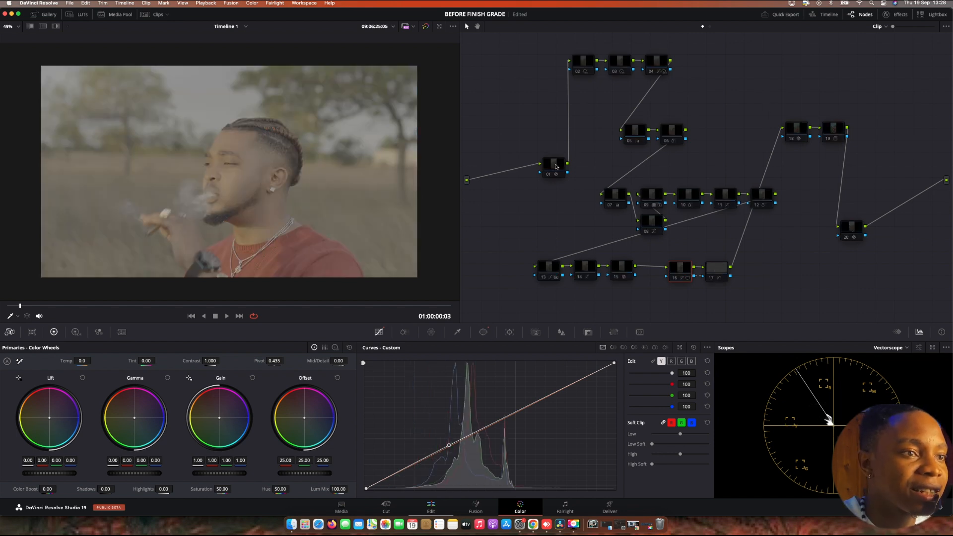
pyautogui.click(552, 166)
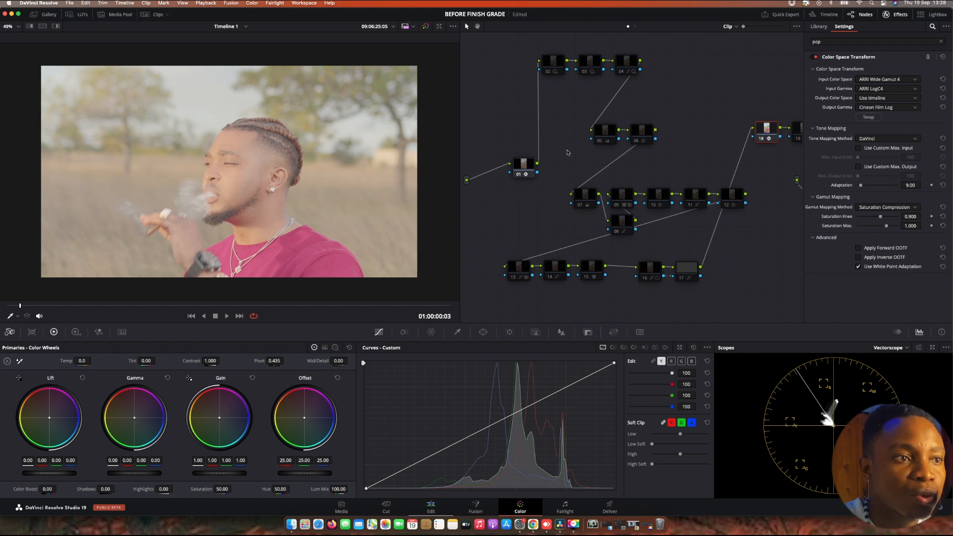
# Close the Color Space Transform settings from the node editor
pyautogui.click(524, 164)
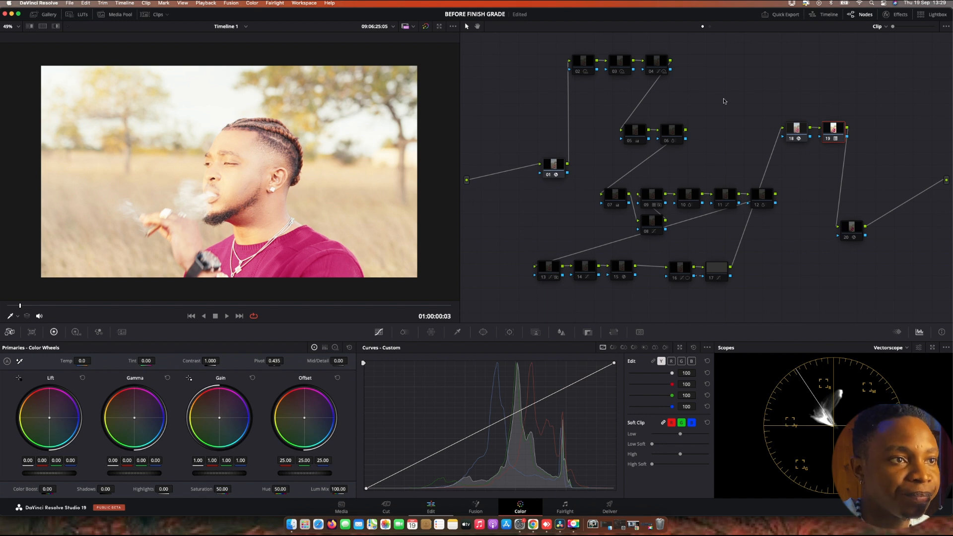
# Review nodes 02, 04, 05 and 20, then show Dehancer Pro's Kodak Aerocolor IV 125 settings
pyautogui.click(582, 61)
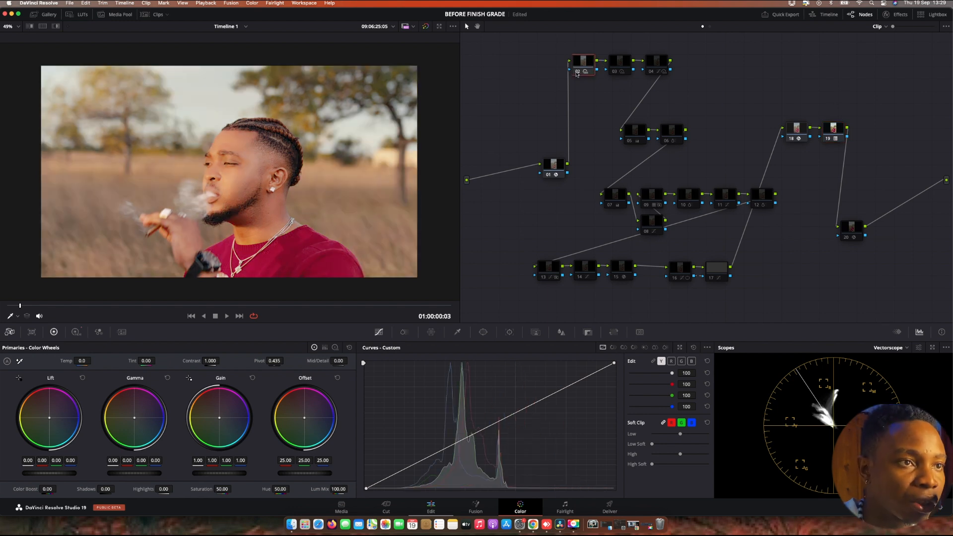
pyautogui.click(618, 60)
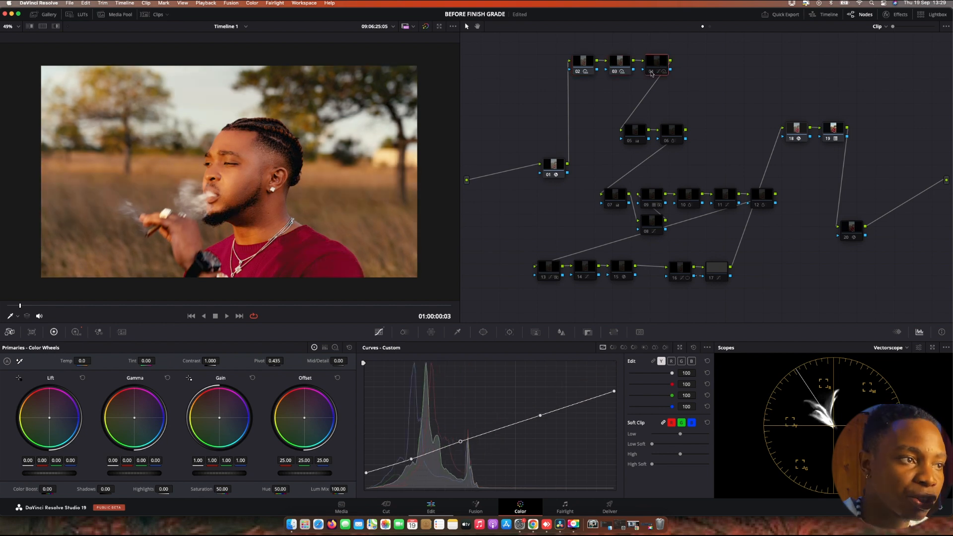
pyautogui.click(655, 61)
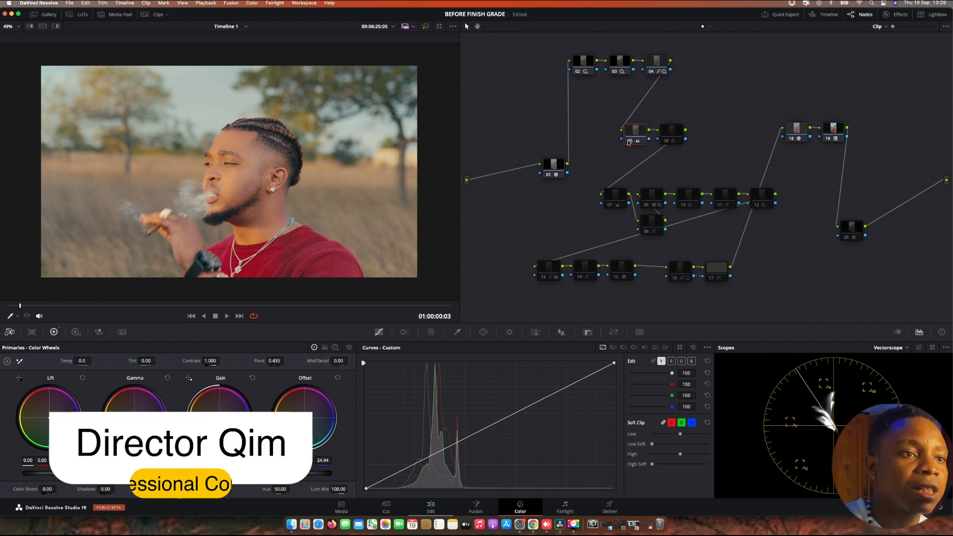
pyautogui.click(673, 131)
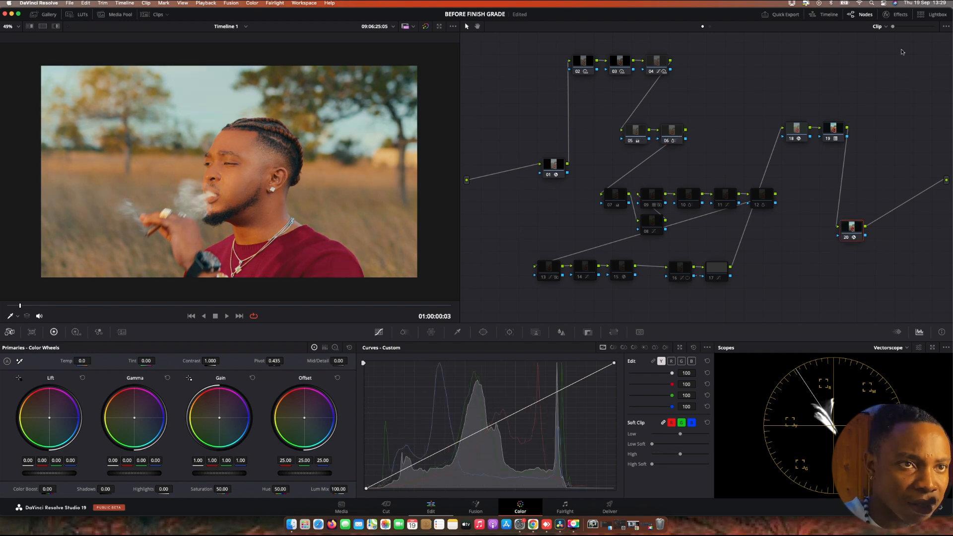
pyautogui.click(900, 14)
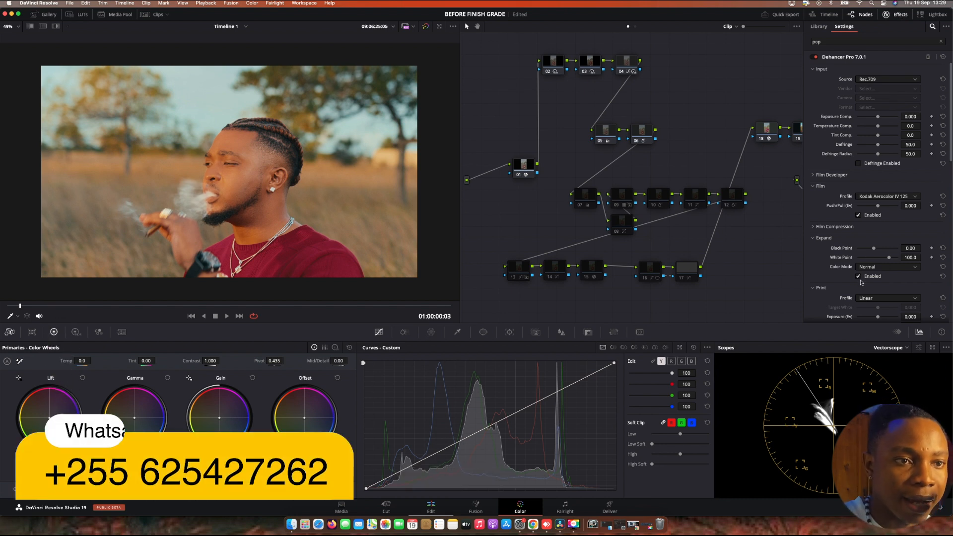
# Close the Dehancer Pro settings, leaving node 20's curves visible
pyautogui.click(887, 298)
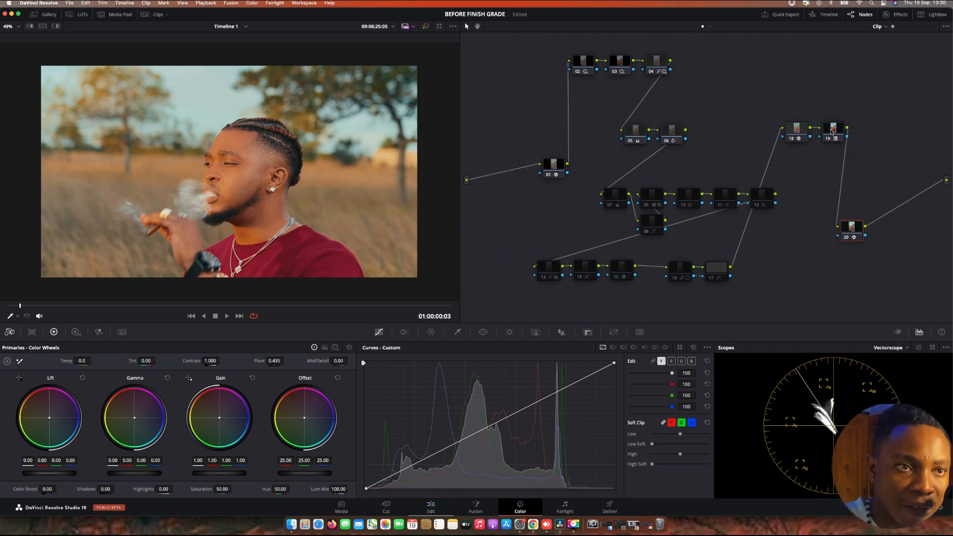
# Review nodes 07, 08 and 09, then show node 10's ColorSlice teal-sky adjustments
pyautogui.click(900, 14)
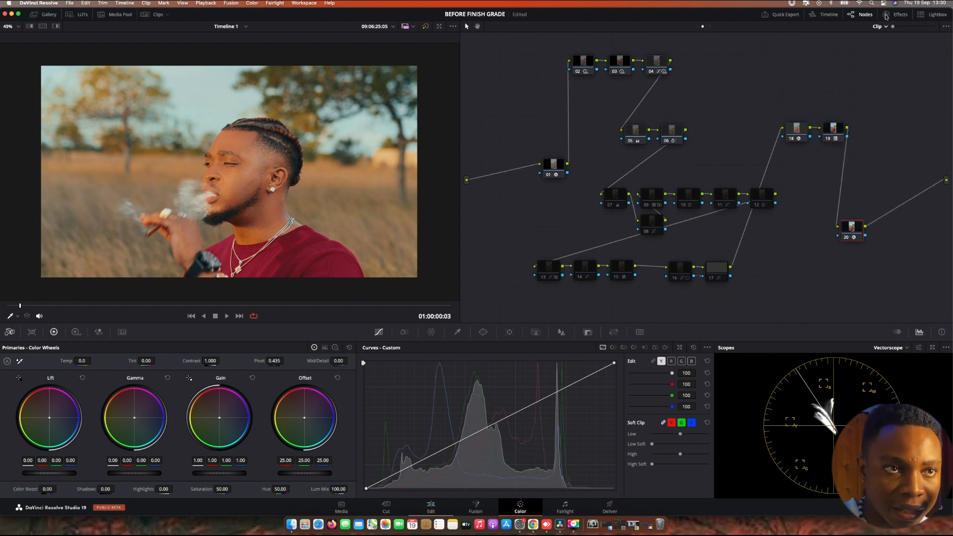
pyautogui.click(901, 14)
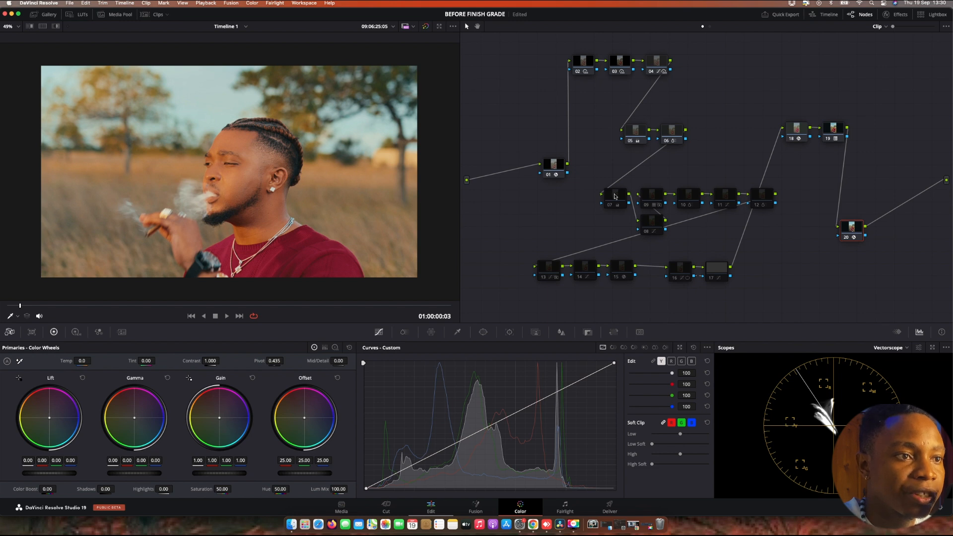
pyautogui.click(613, 198)
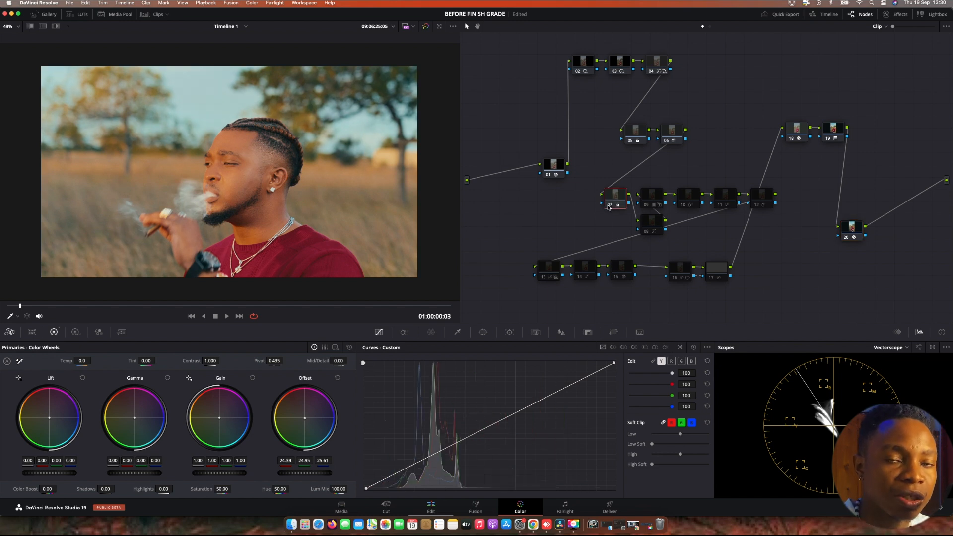
pyautogui.click(613, 200)
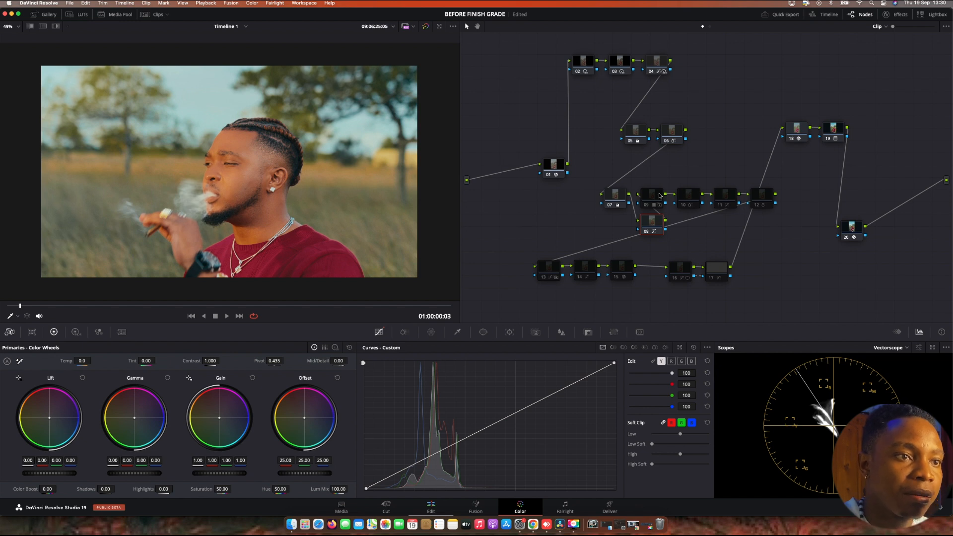
pyautogui.click(651, 196)
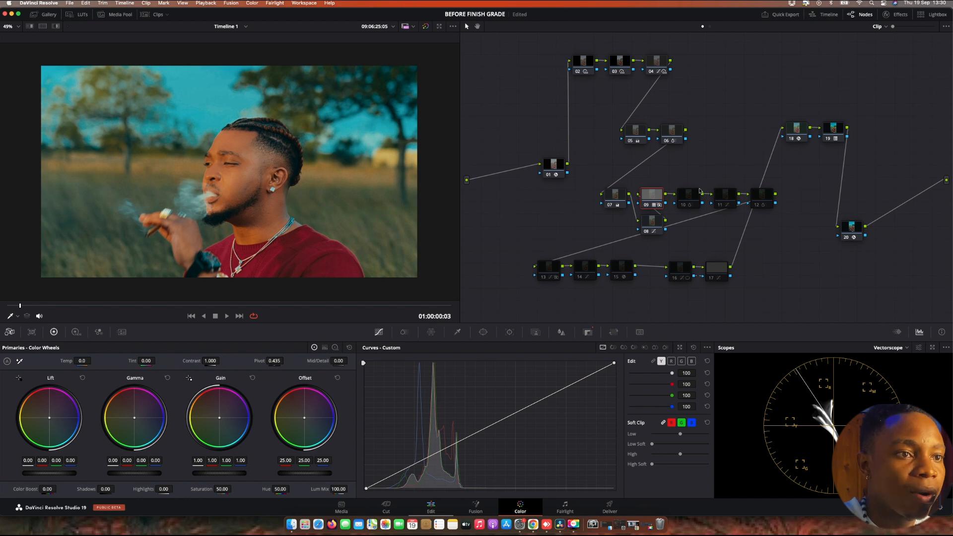
pyautogui.click(687, 195)
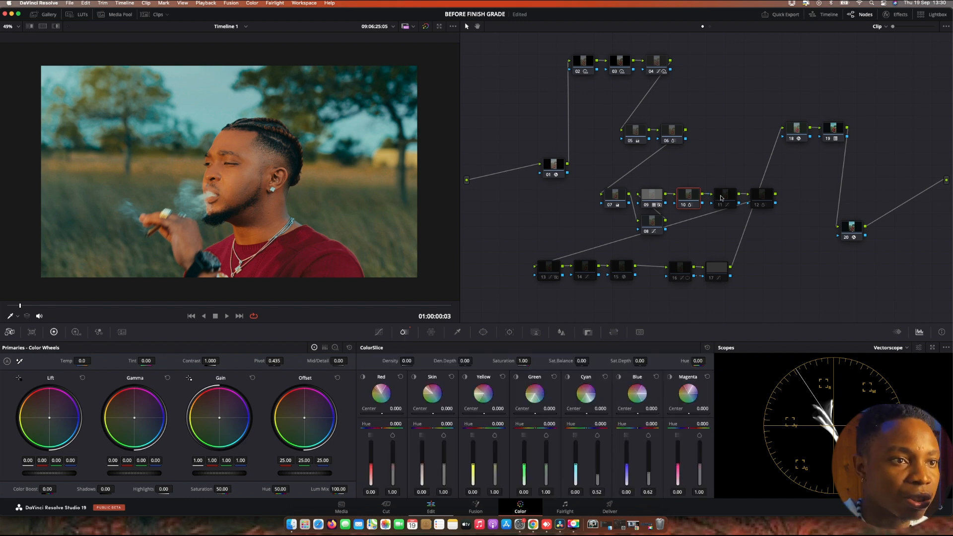
pyautogui.click(725, 196)
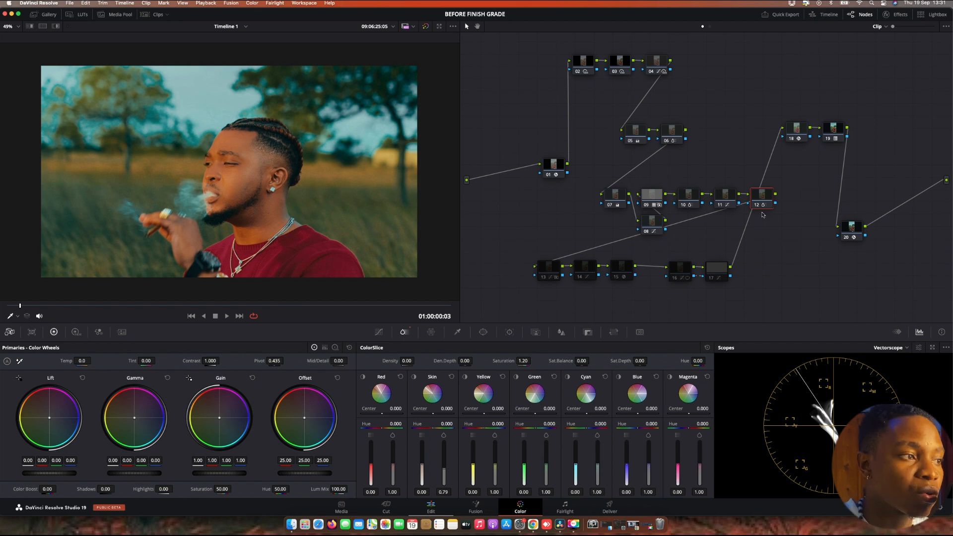
pyautogui.click(547, 268)
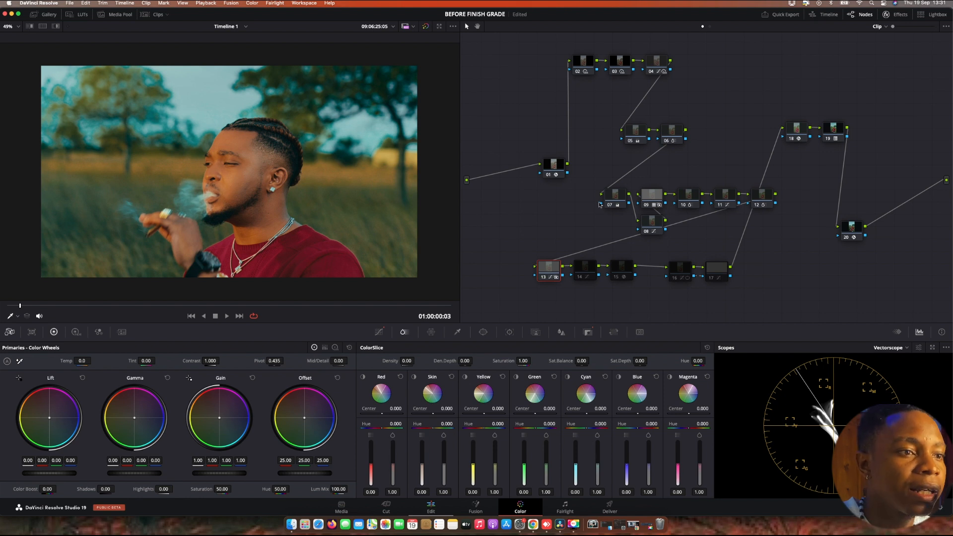
pyautogui.click(584, 267)
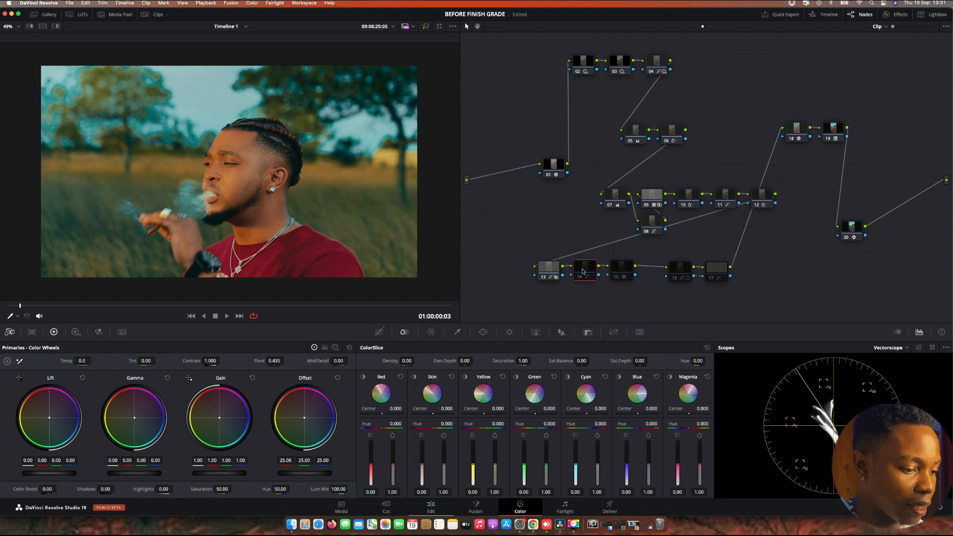
pyautogui.click(584, 267)
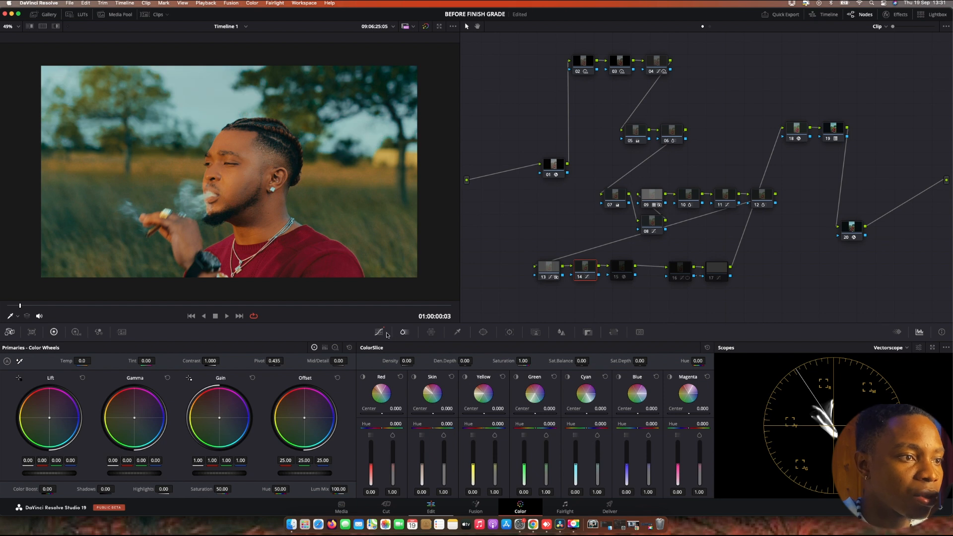
pyautogui.click(404, 331)
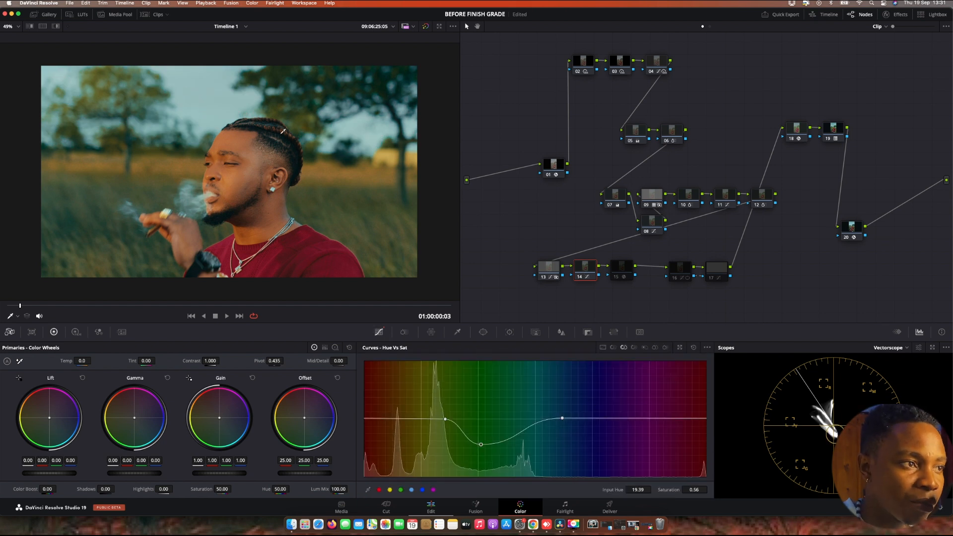
pyautogui.moveTo(630, 263)
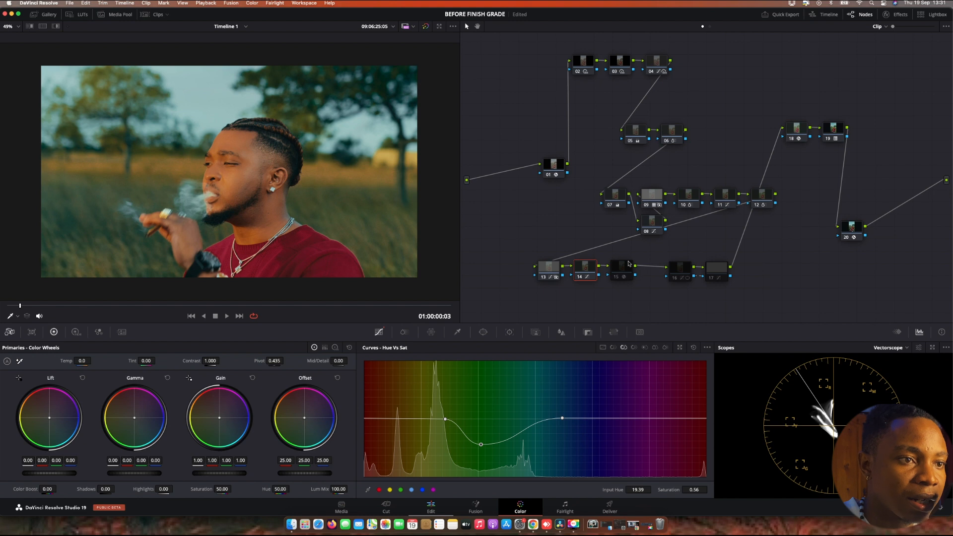
pyautogui.click(622, 266)
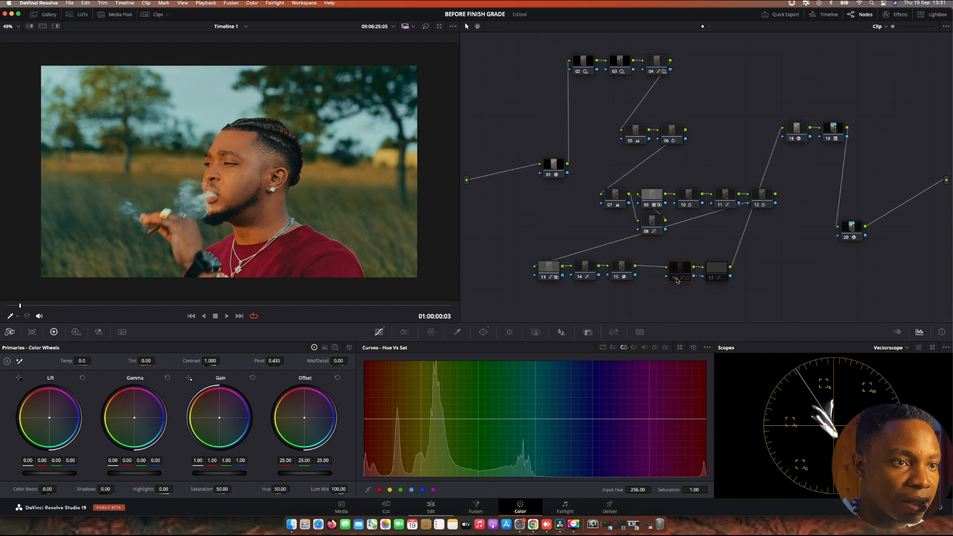
pyautogui.click(716, 267)
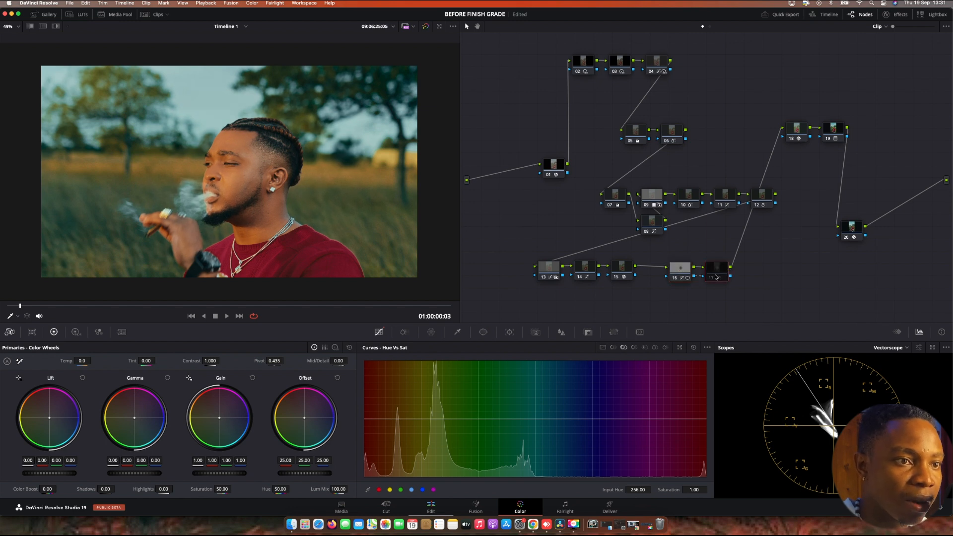
pyautogui.click(716, 267)
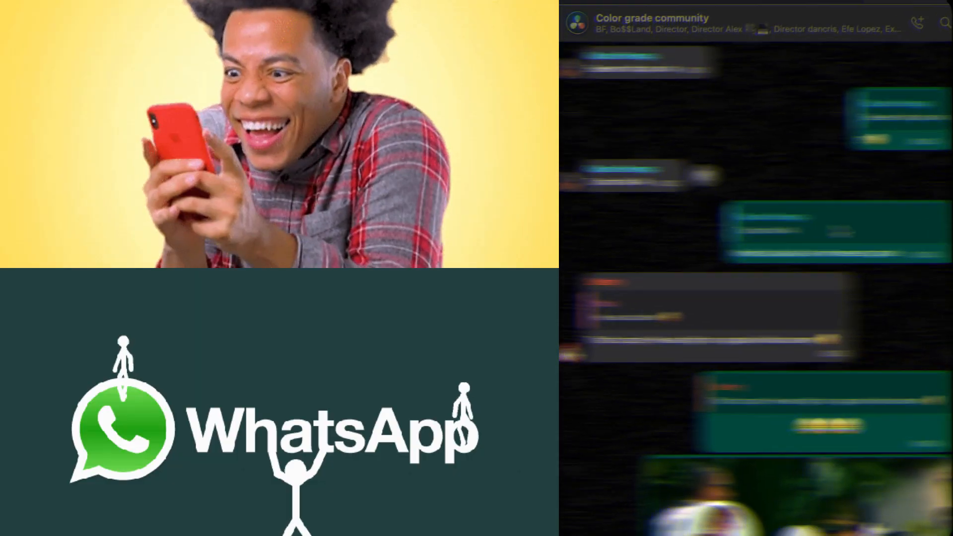
# Move to the ungraded clip whose node graph holds only node 01
pyautogui.scroll(-3)
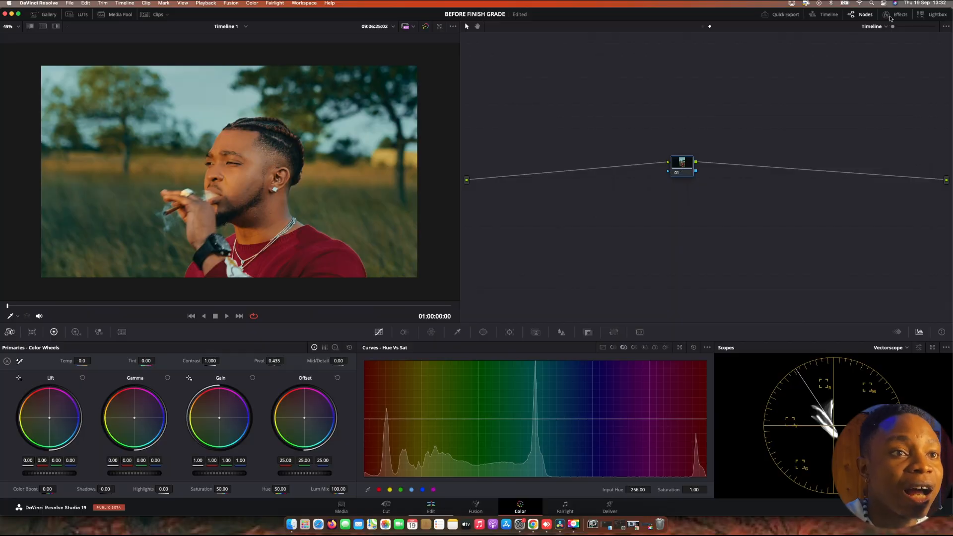
# Search the effects library for 'glo' to locate Glow under Resolve FX Light
pyautogui.click(901, 14)
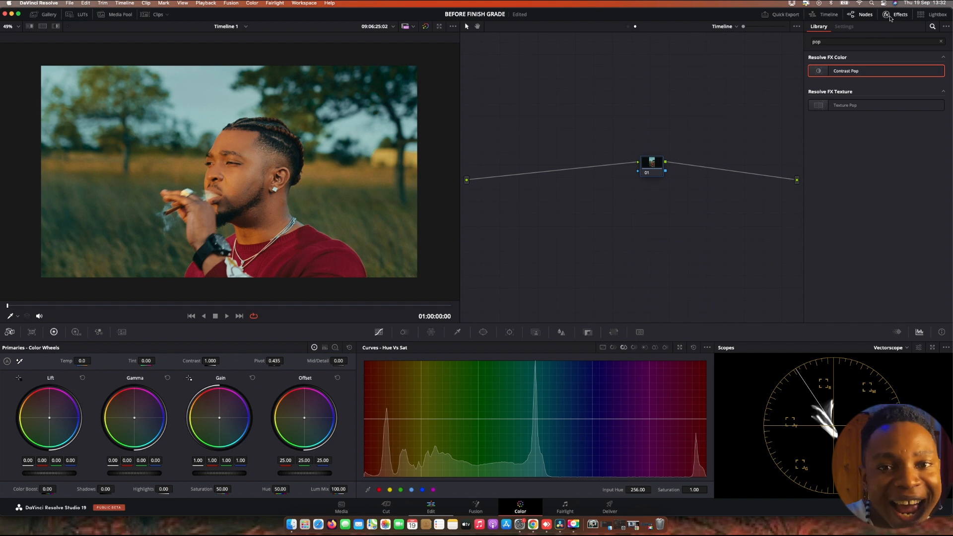
pyautogui.click(941, 41)
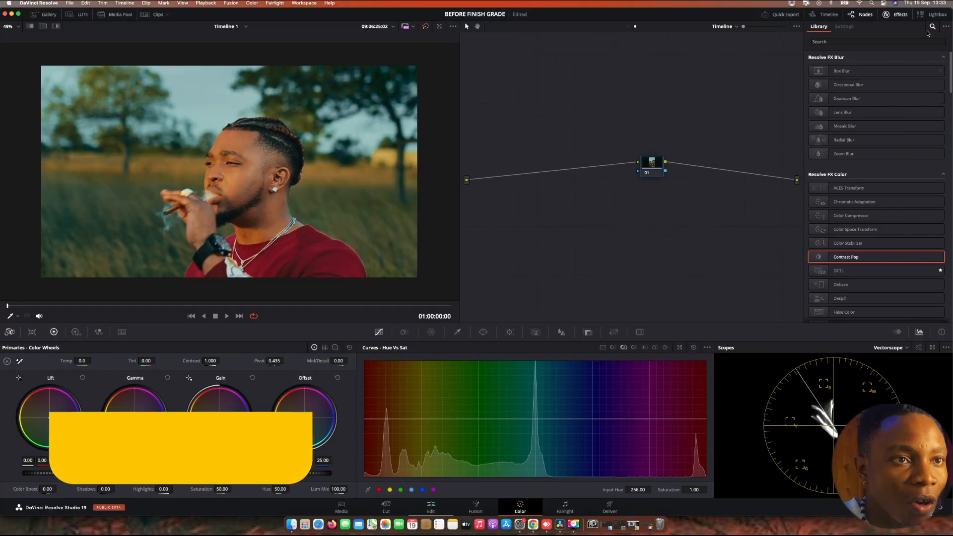
pyautogui.click(876, 42)
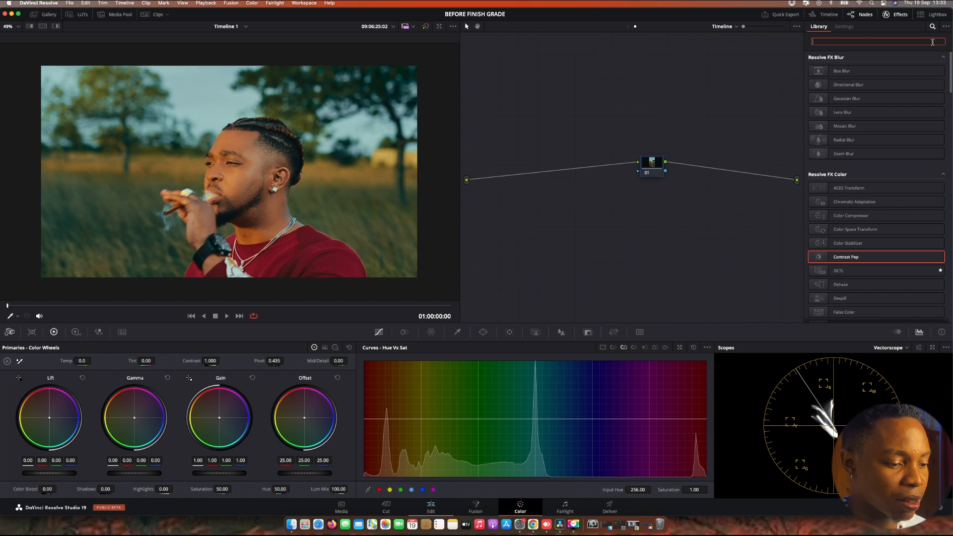
pyautogui.write('glo')
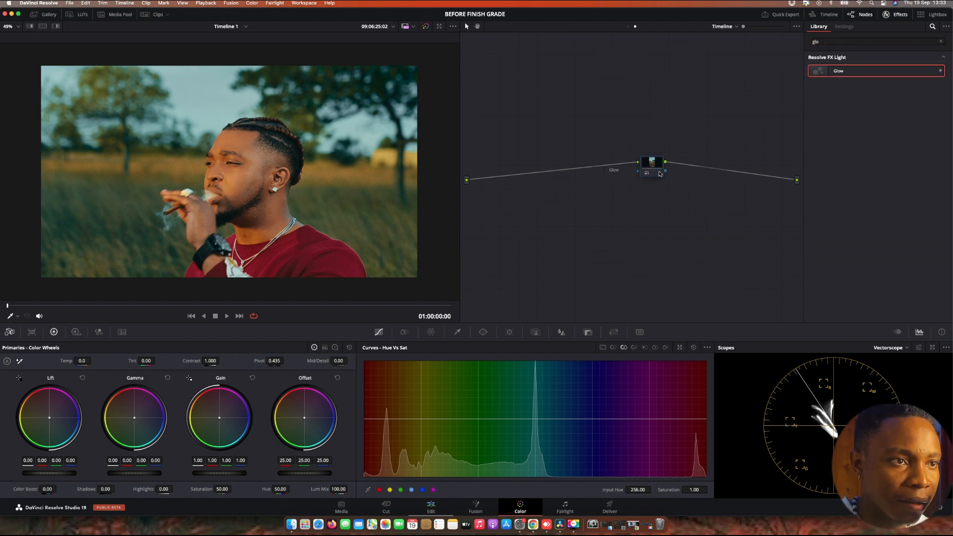
# Apply Glow to node 01 with Screen composite and Shine Threshold around 0.24
pyautogui.click(844, 26)
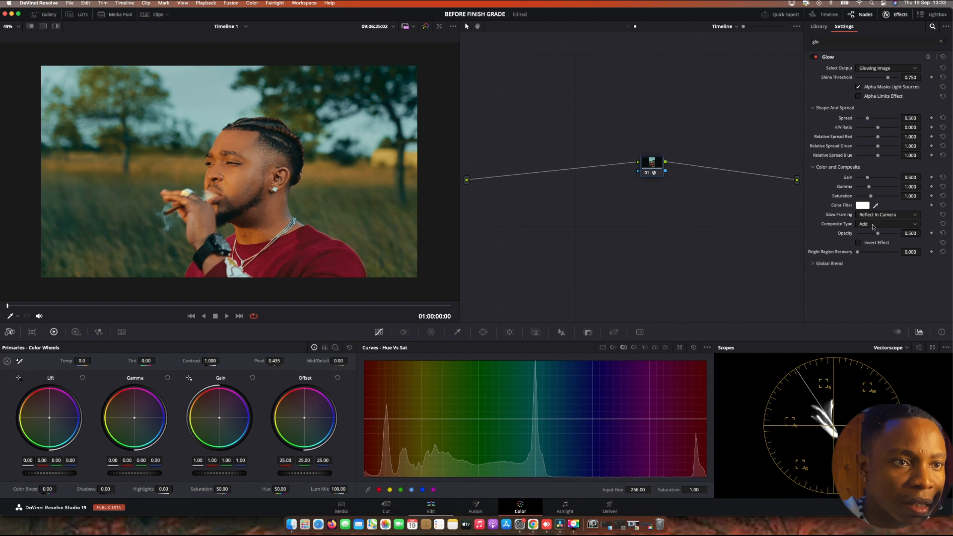
pyautogui.click(888, 224)
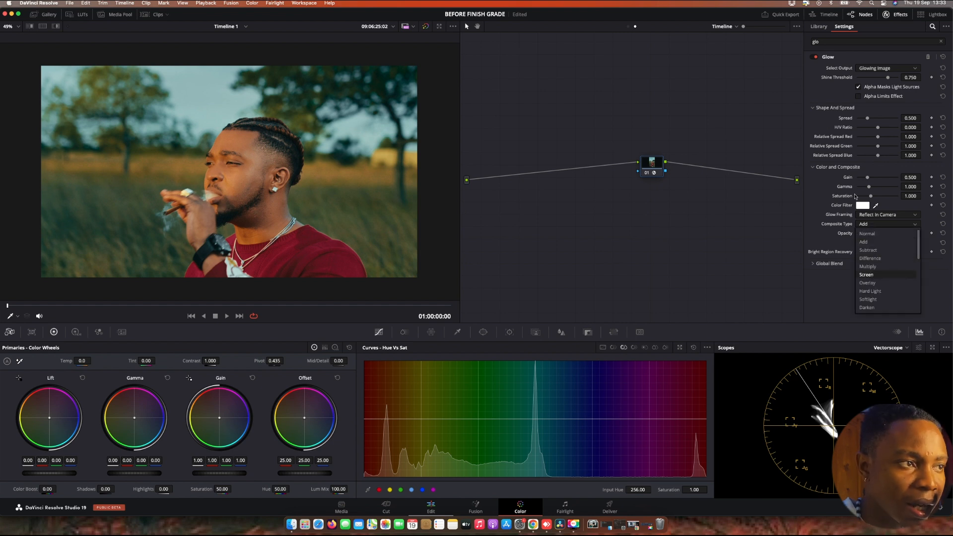
pyautogui.click(866, 274)
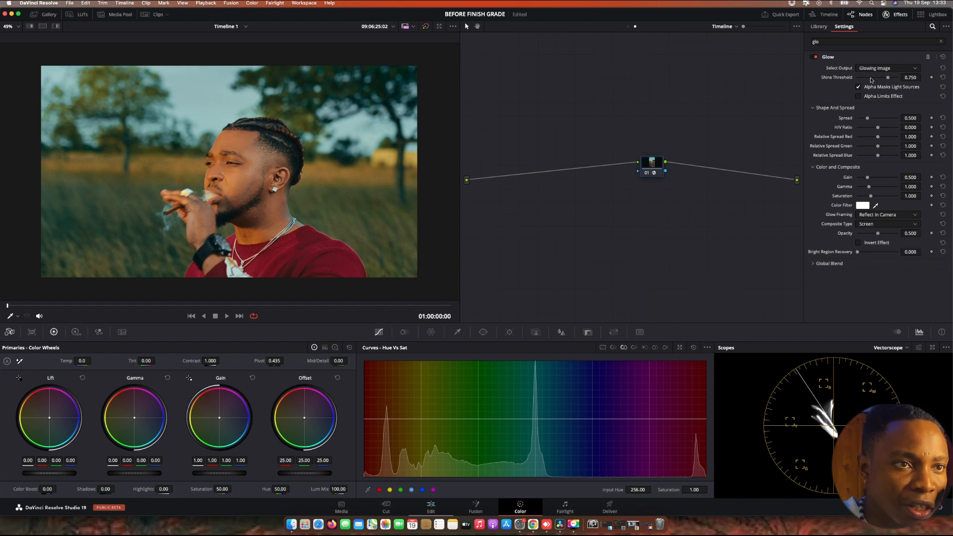
pyautogui.moveTo(906, 77); pyautogui.dragTo(881, 78)
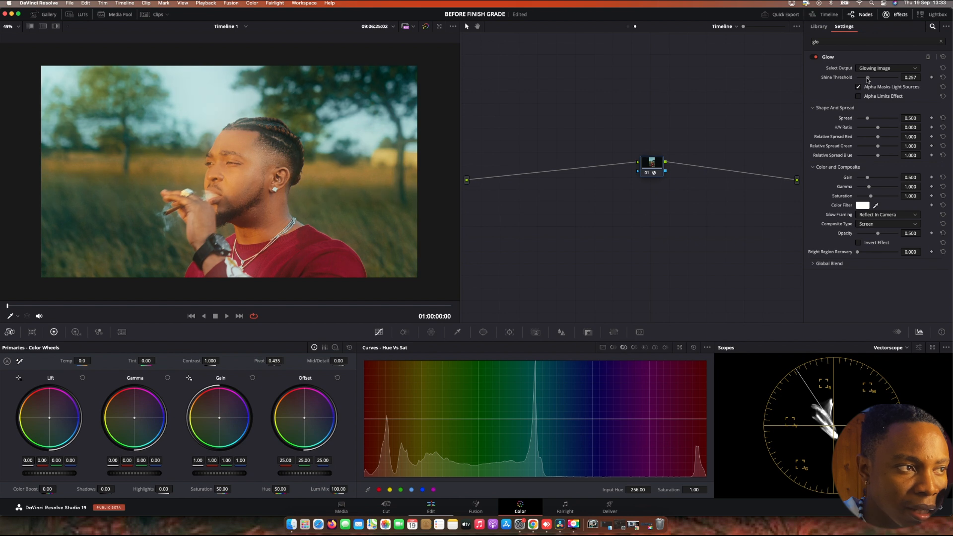
pyautogui.moveTo(870, 77); pyautogui.dragTo(866, 77)
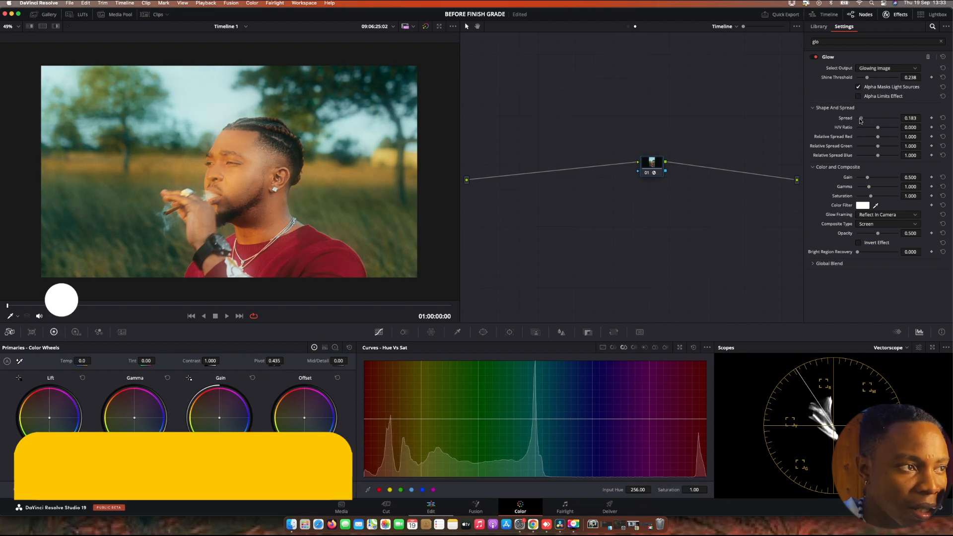
# Tighten the glow Spread and set a partial Global Blend amount
pyautogui.moveTo(861, 118); pyautogui.dragTo(857, 118)
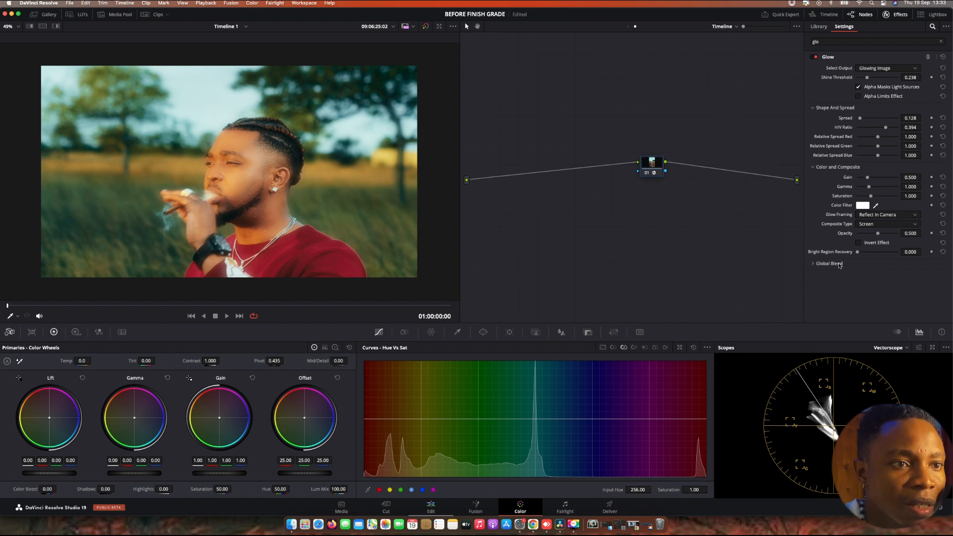
pyautogui.click(828, 263)
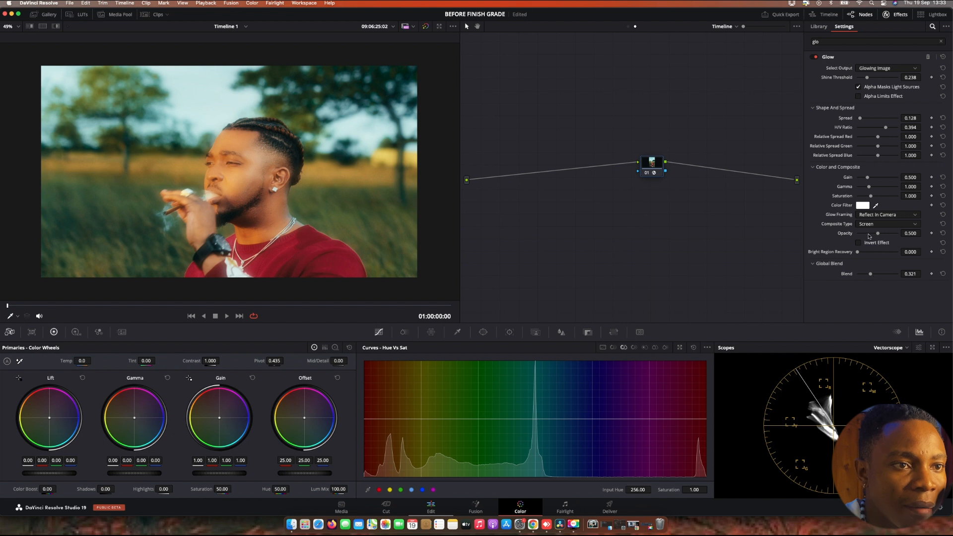
pyautogui.moveTo(872, 274); pyautogui.dragTo(880, 274)
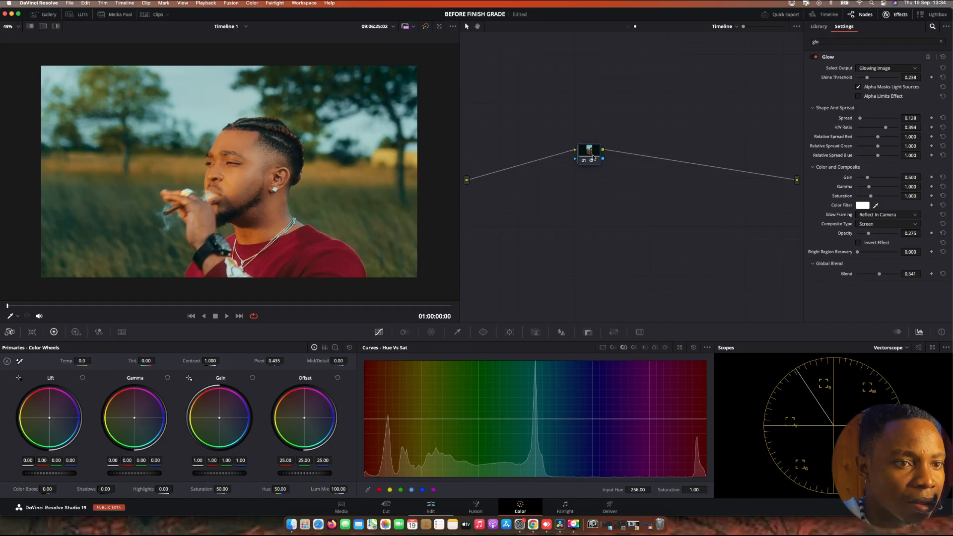
# Show the Waveform scope and switch the primaries to Log Wheels
pyautogui.click(891, 347)
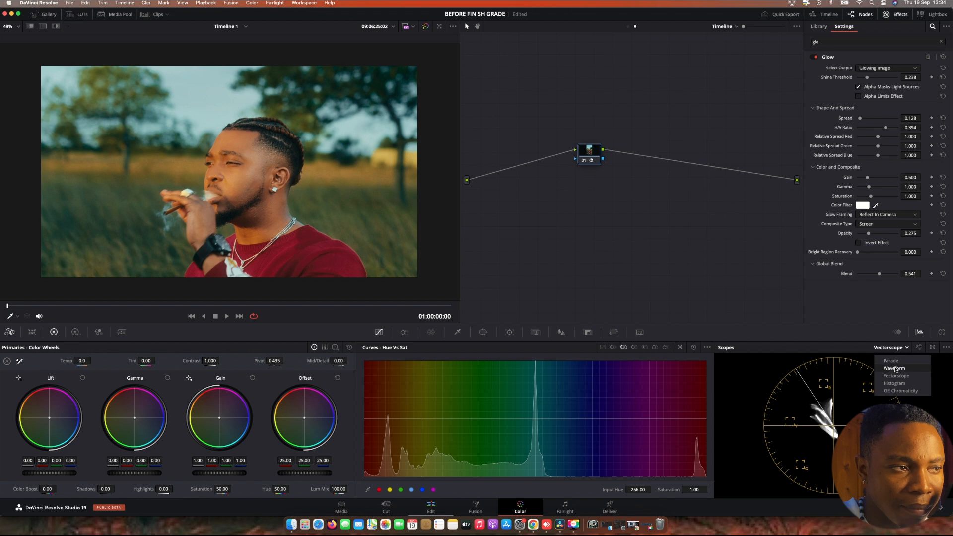
pyautogui.click(895, 368)
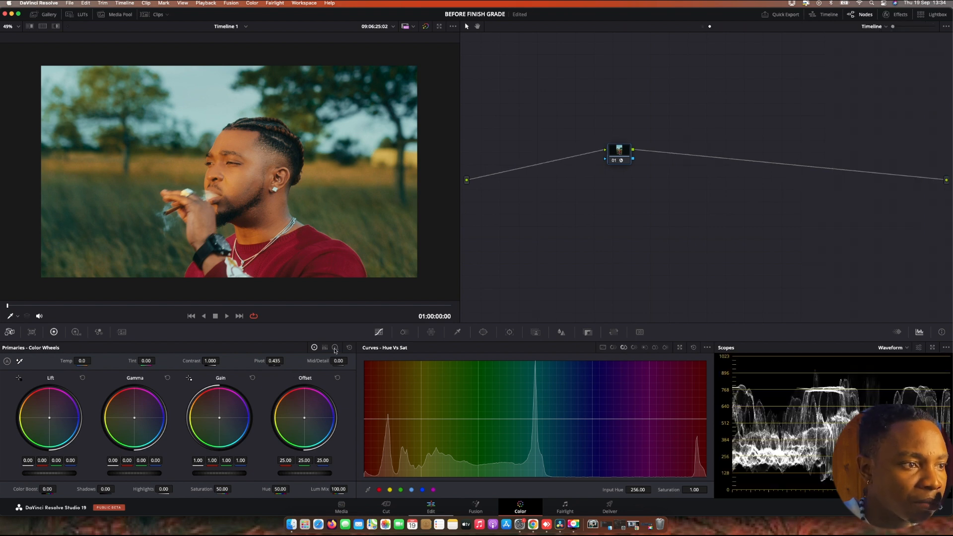
pyautogui.click(335, 348)
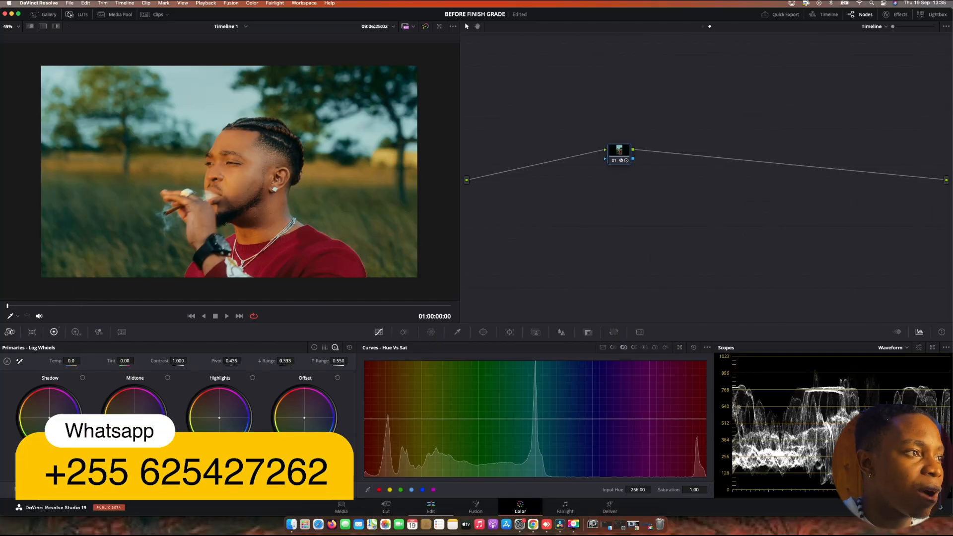
# Apply the saved FINAL GLOW still's grade from the Gallery, adding a glow node after node 01
pyautogui.click(49, 13)
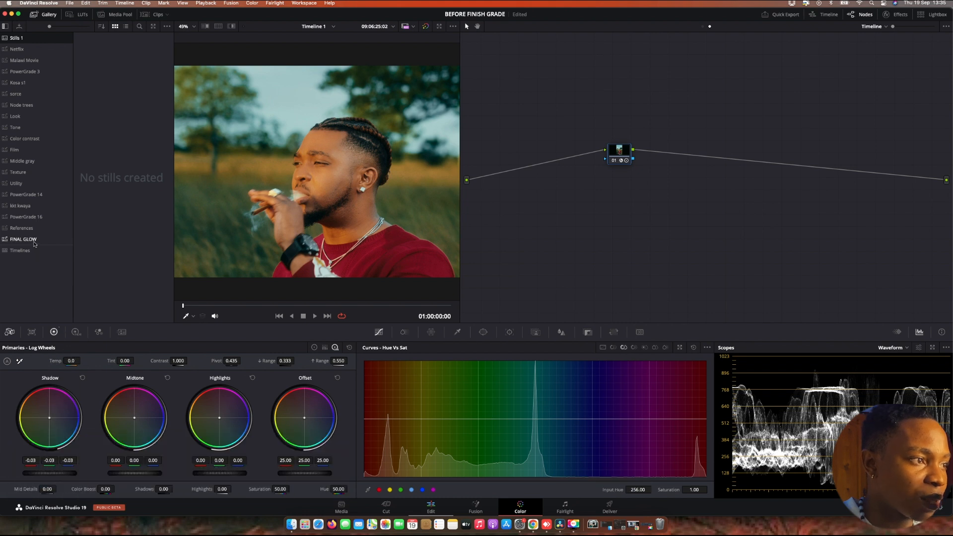
pyautogui.rightClick(123, 49)
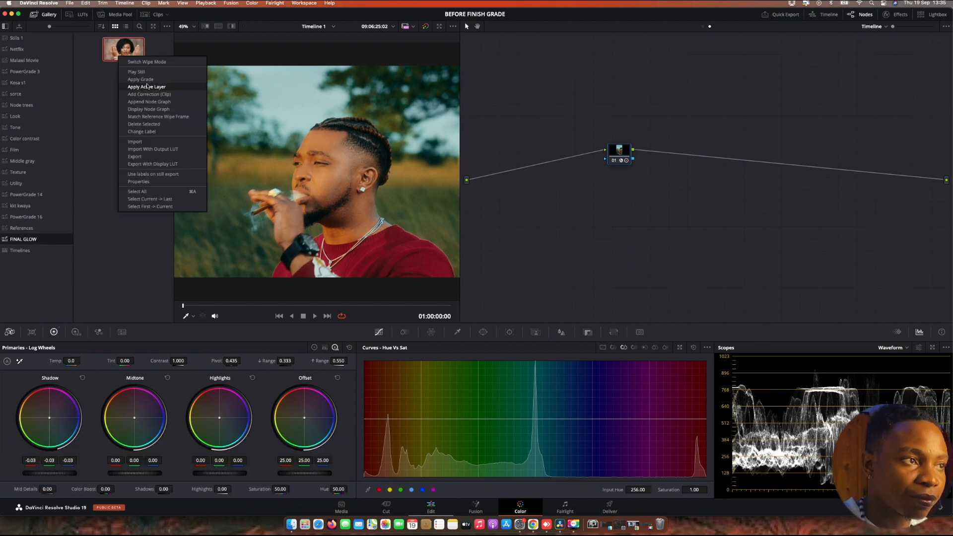
pyautogui.moveTo(140, 79)
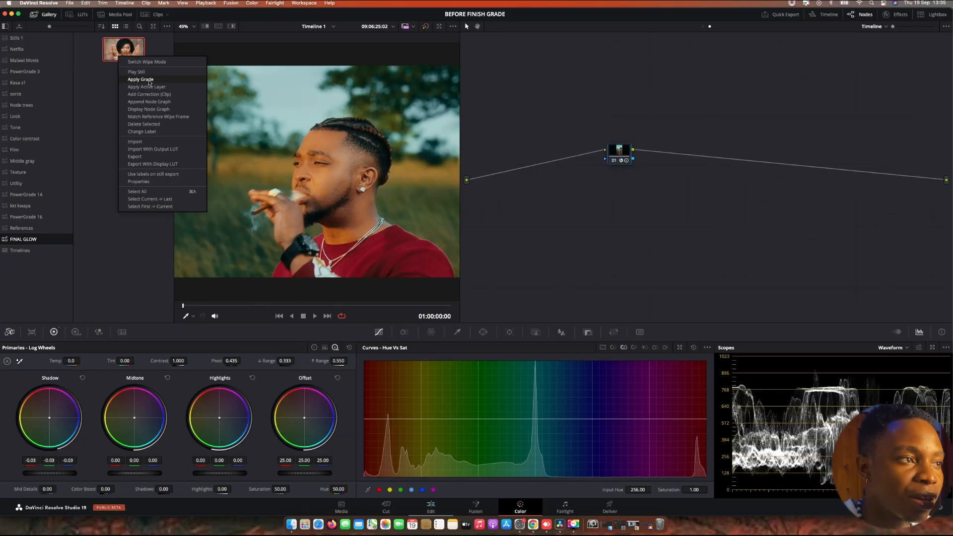
pyautogui.click(140, 79)
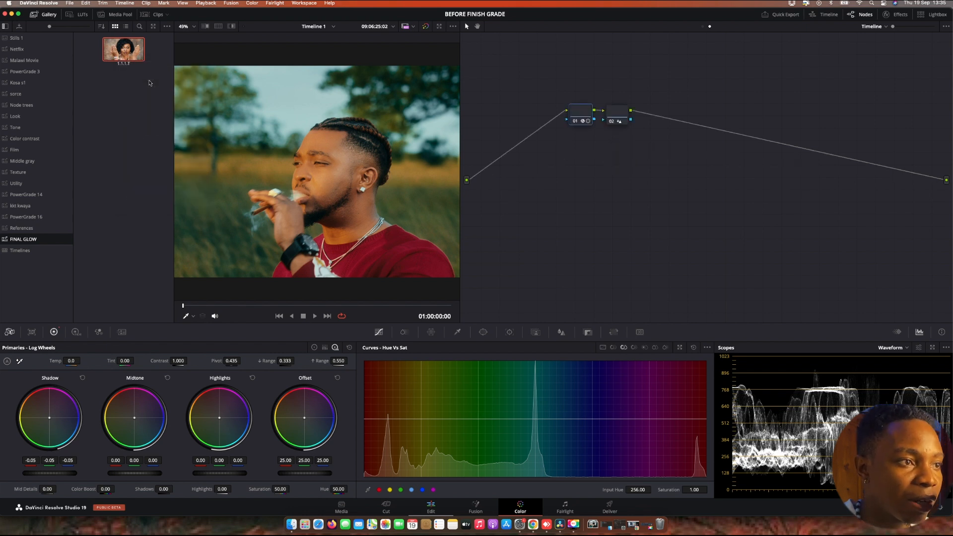
pyautogui.moveTo(161, 61)
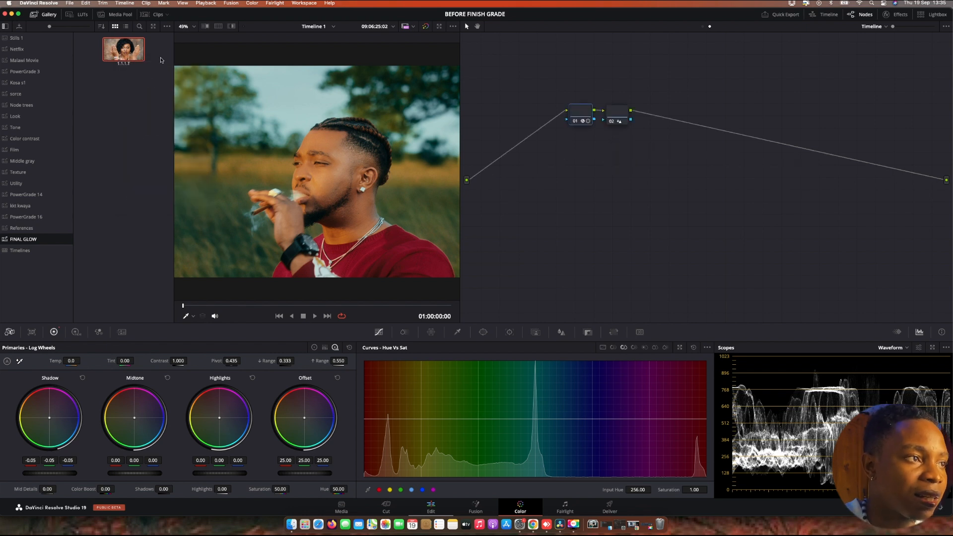